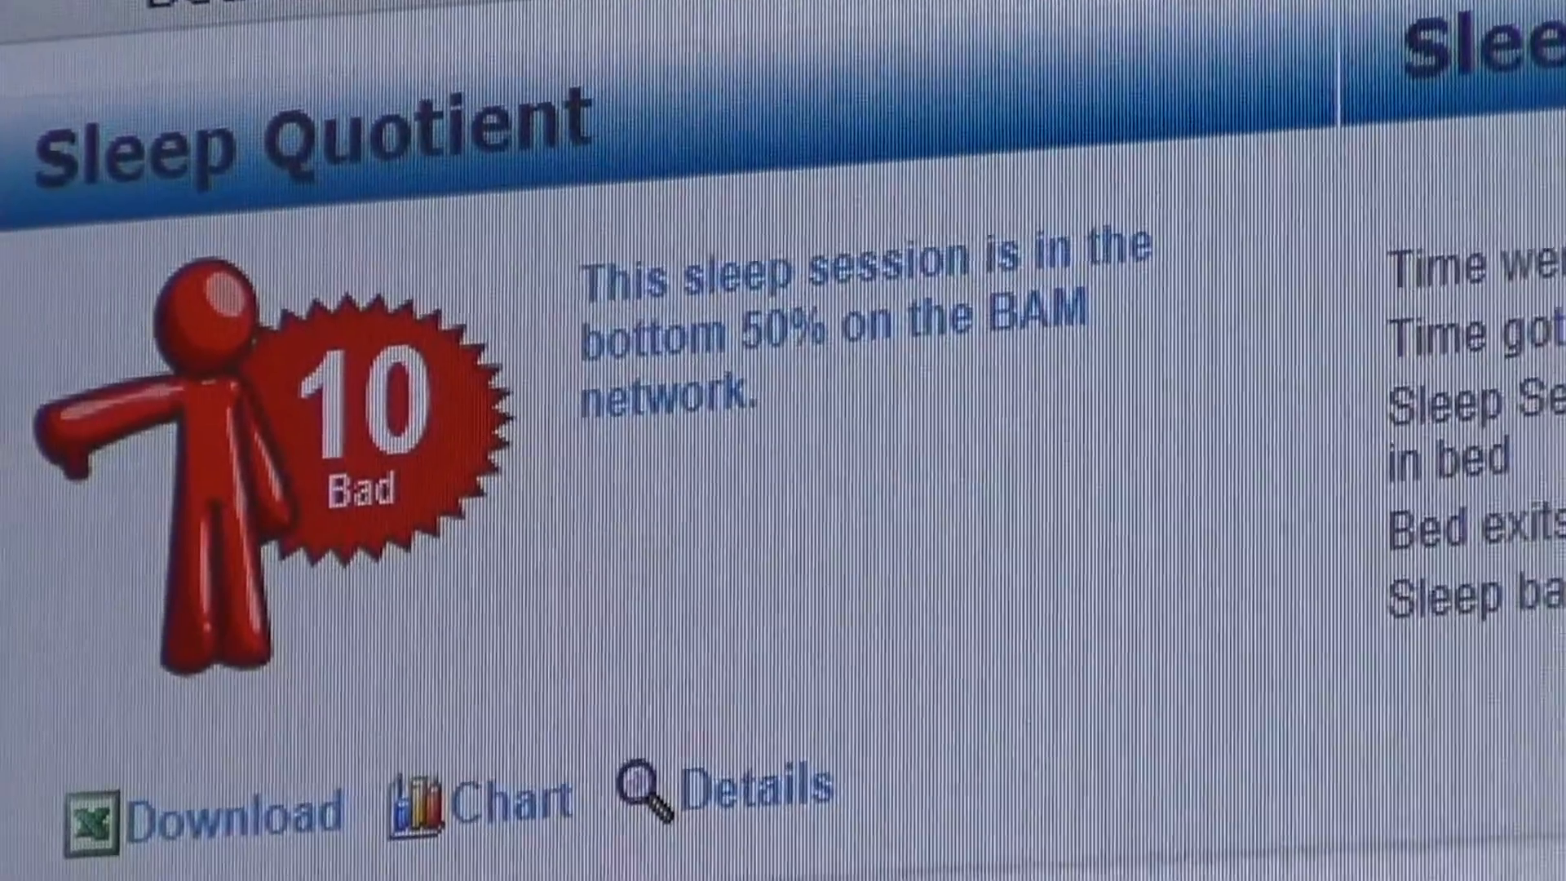
pyautogui.scroll(-3)
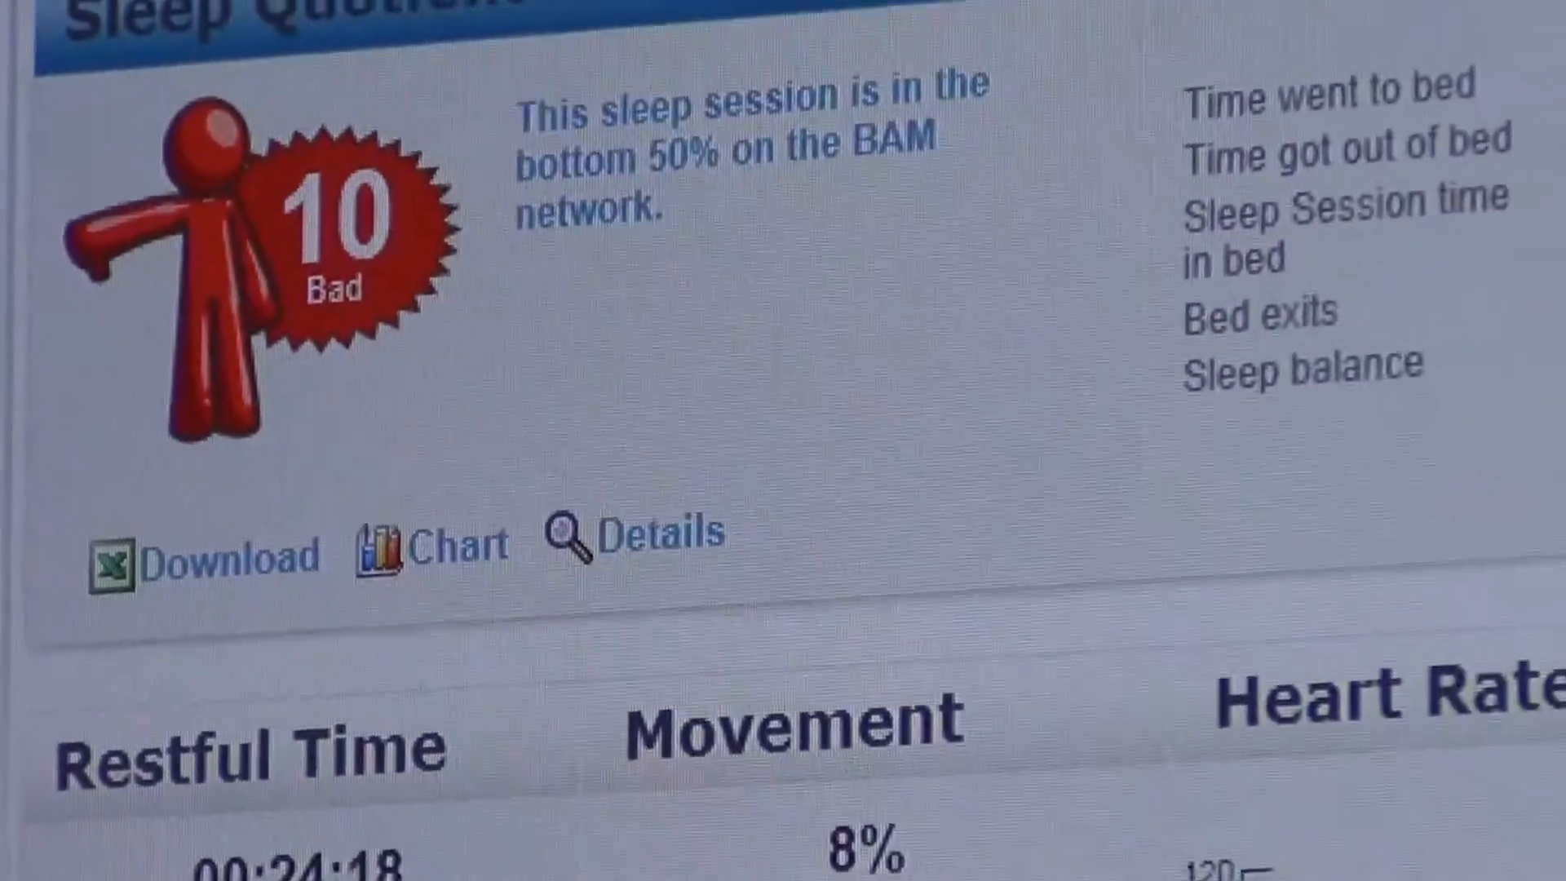